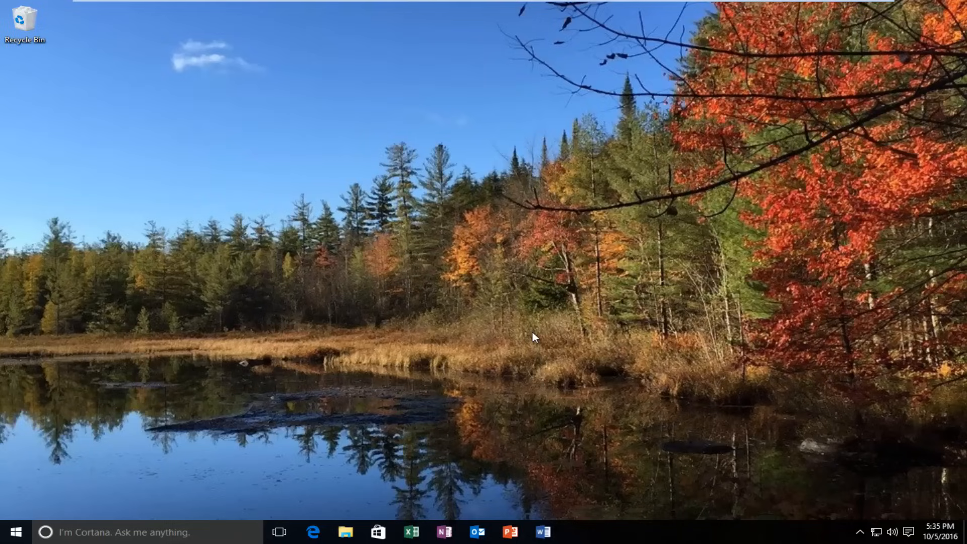
mouse_move(54, 538)
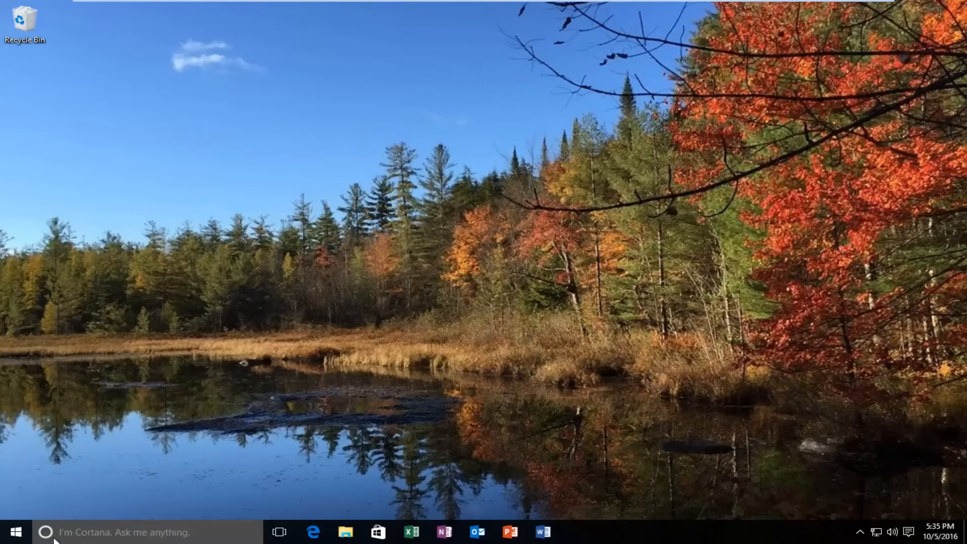
- Search the Start menu for 'device' to find Devices and Printers
click(14, 532)
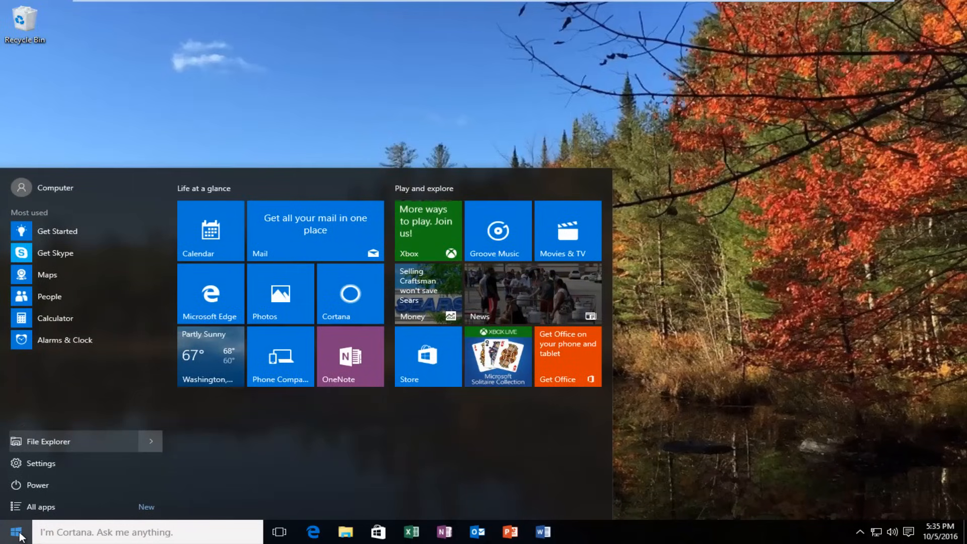
text(devices)
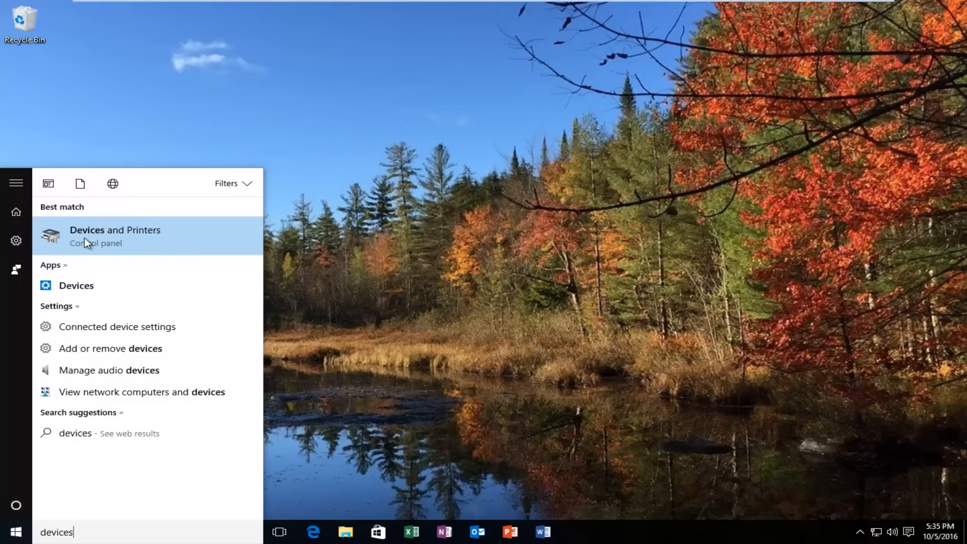
- Open Devices and Printers and launch the Add a printer wizard
click(115, 236)
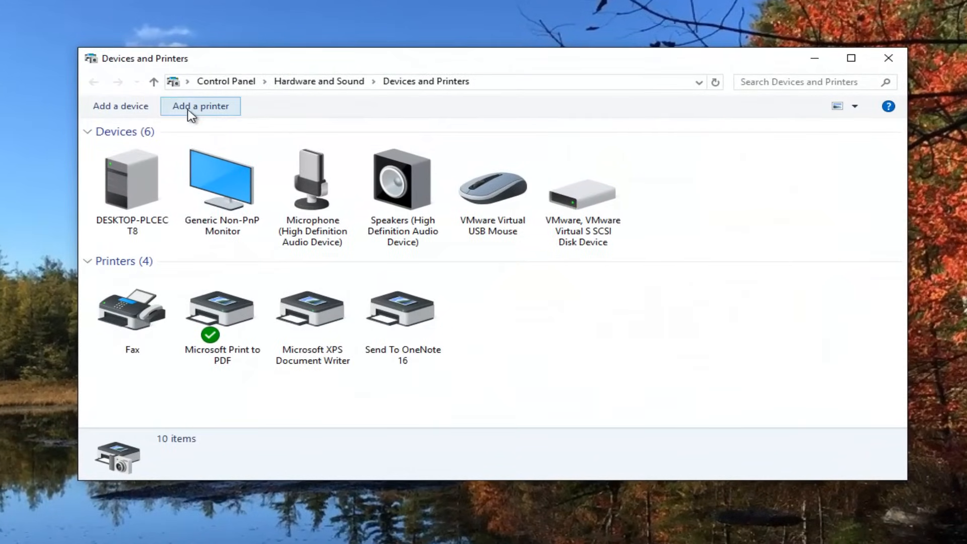
mouse_move(200, 106)
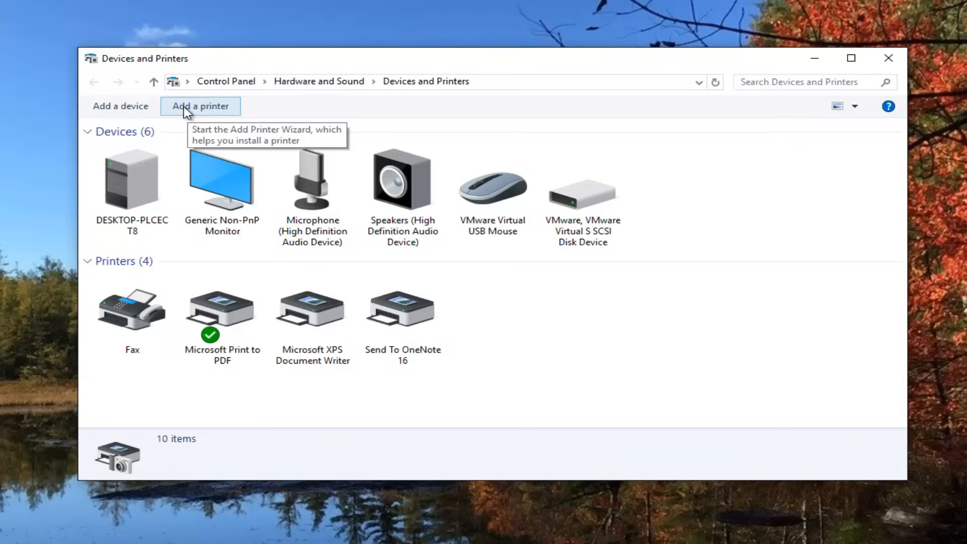
click(200, 105)
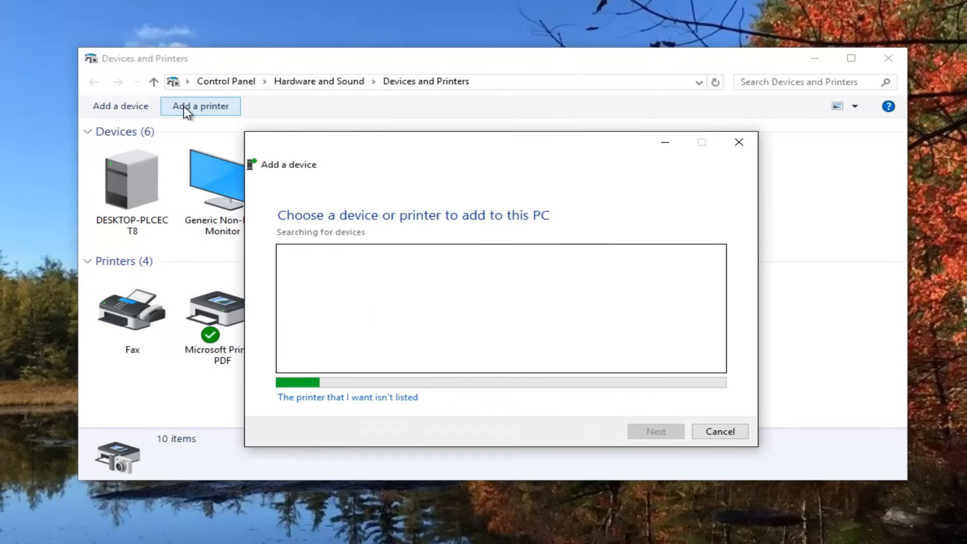
mouse_move(343, 291)
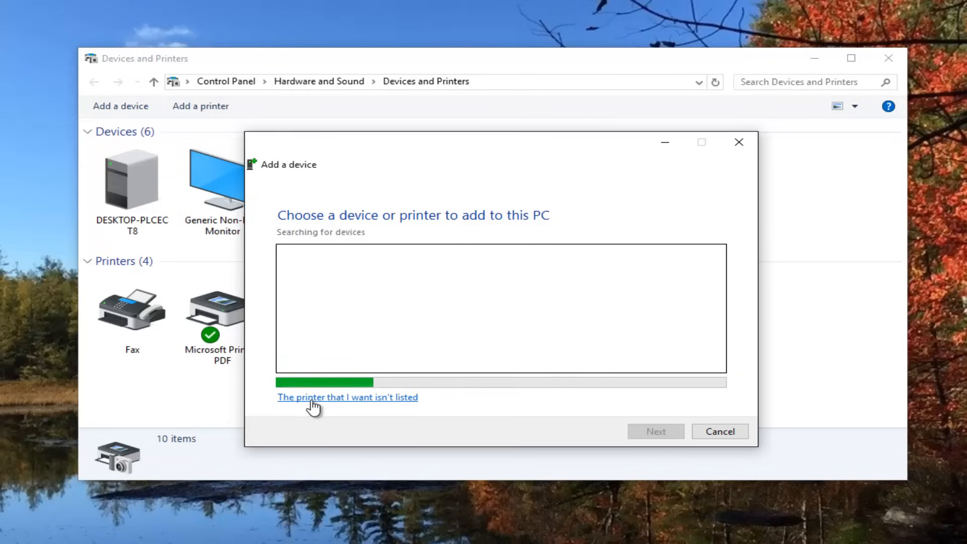
- Choose 'The printer that I want isn't listed', then 'Add a local printer or network printer with manual settings'
click(347, 398)
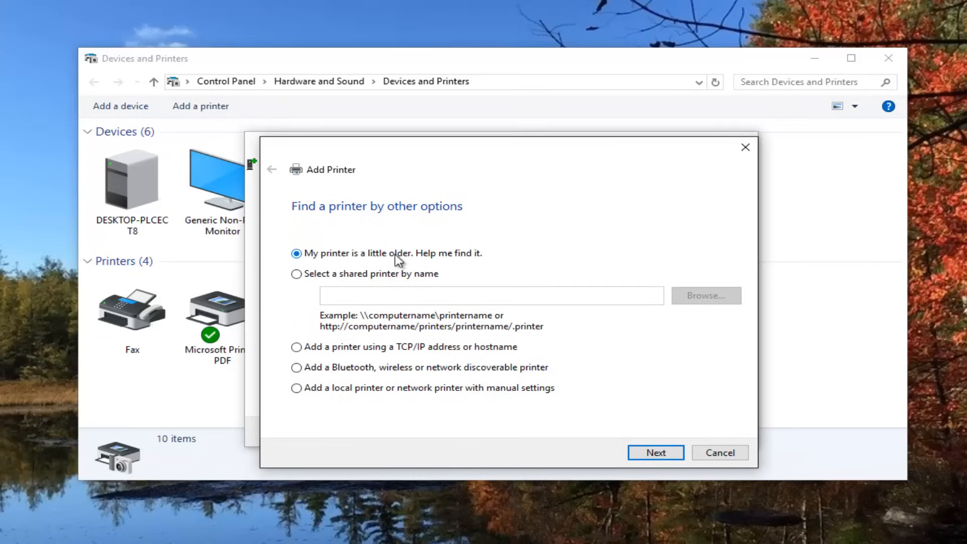
mouse_move(381, 264)
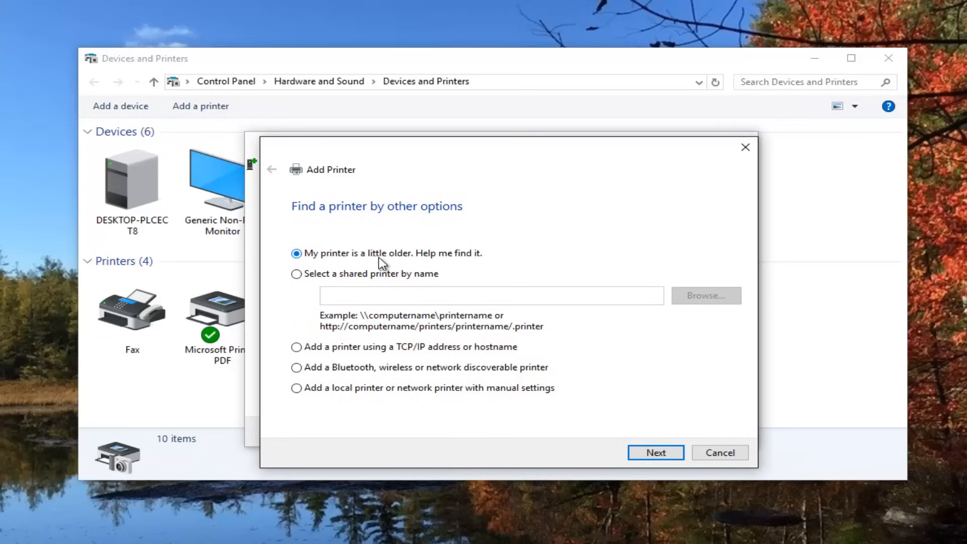
mouse_move(341, 388)
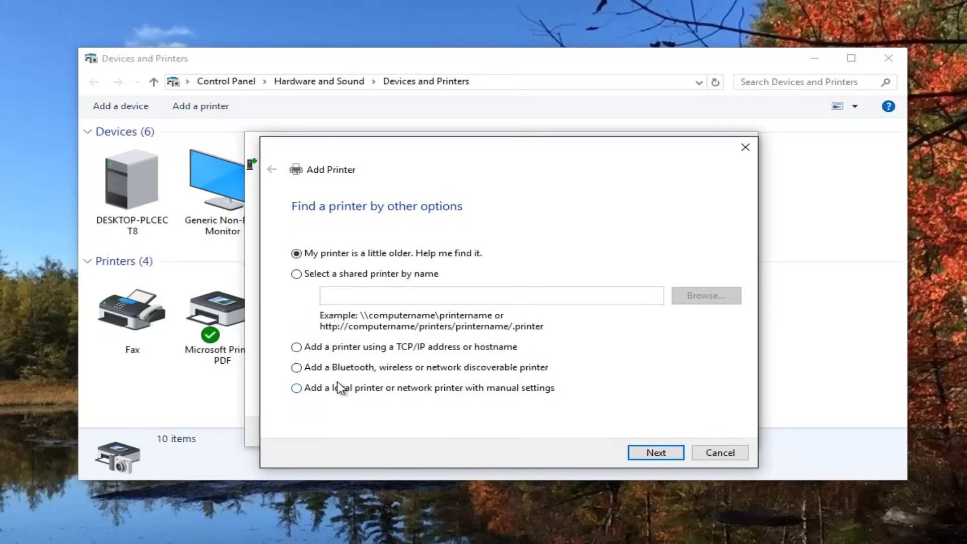
click(297, 388)
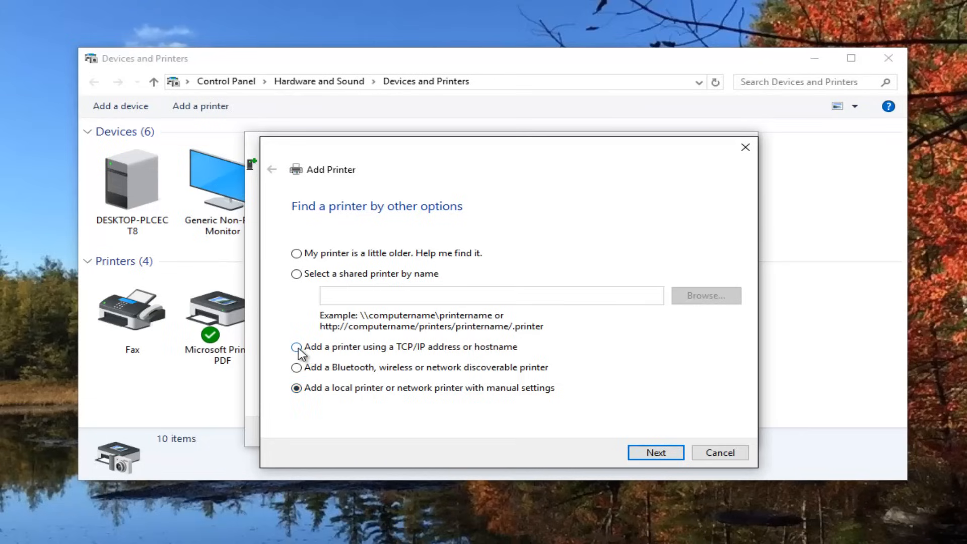
click(297, 347)
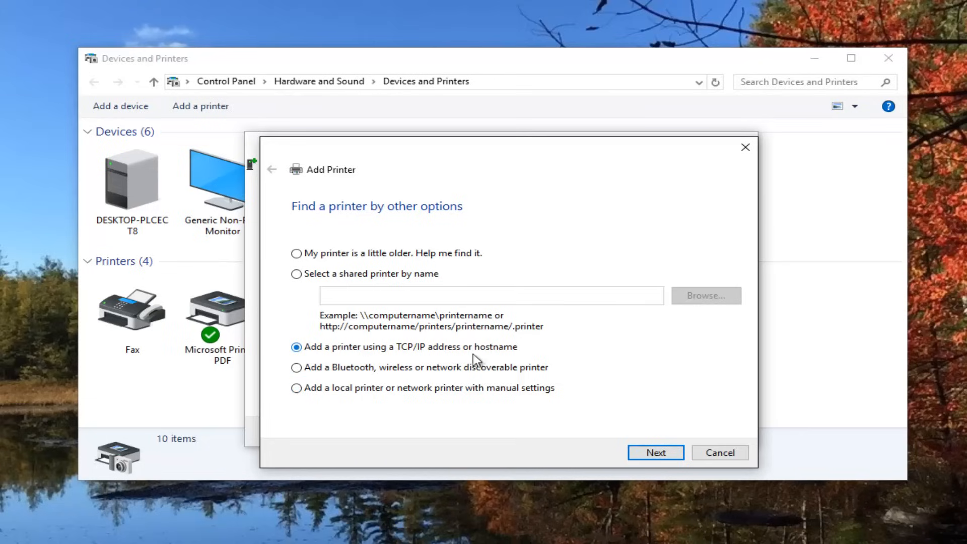
click(296, 367)
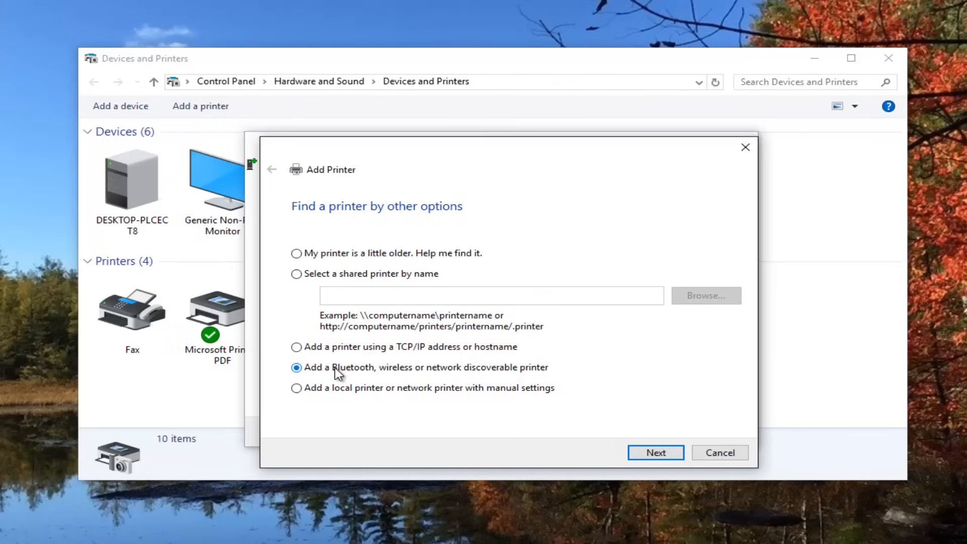
mouse_move(306, 388)
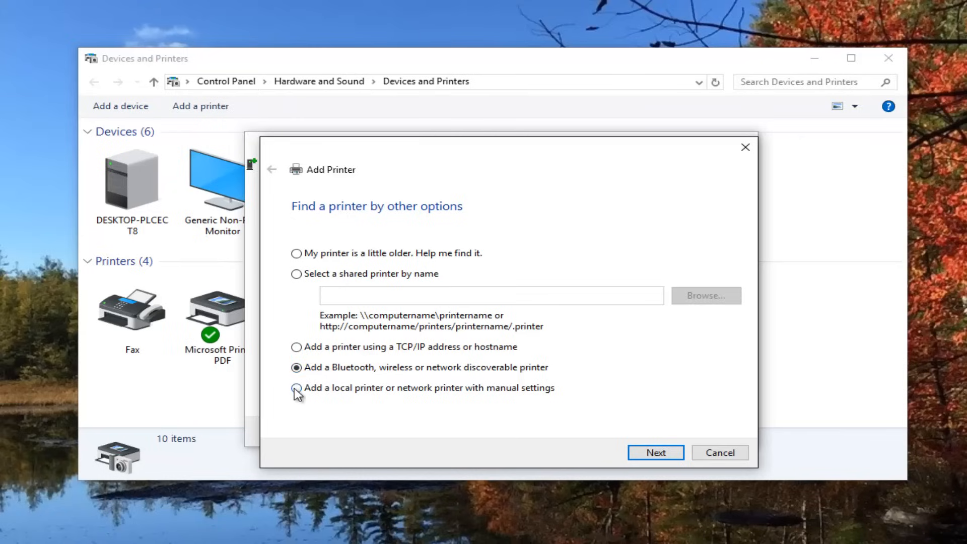
click(297, 388)
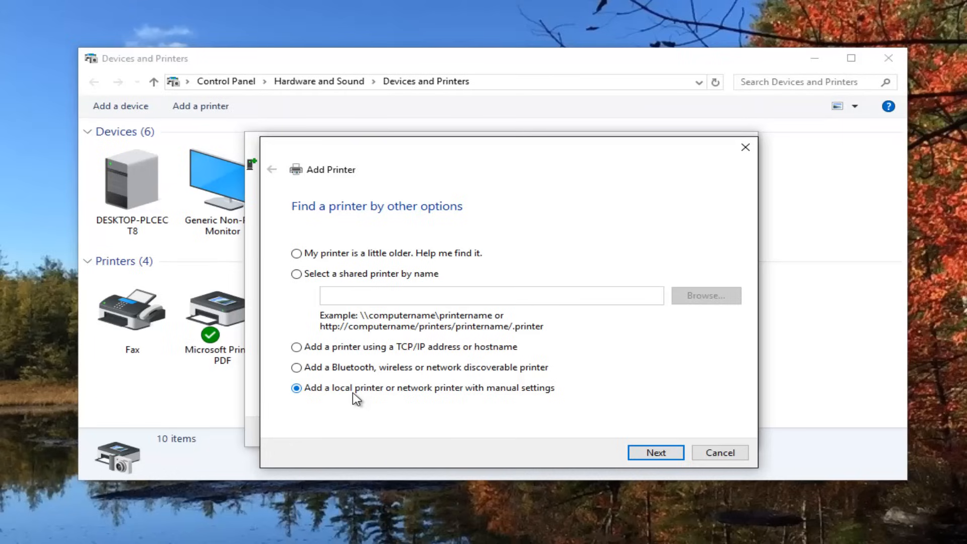
- Keep the existing printer port and select the Dell B1160 Mono Laser Printer driver
click(655, 453)
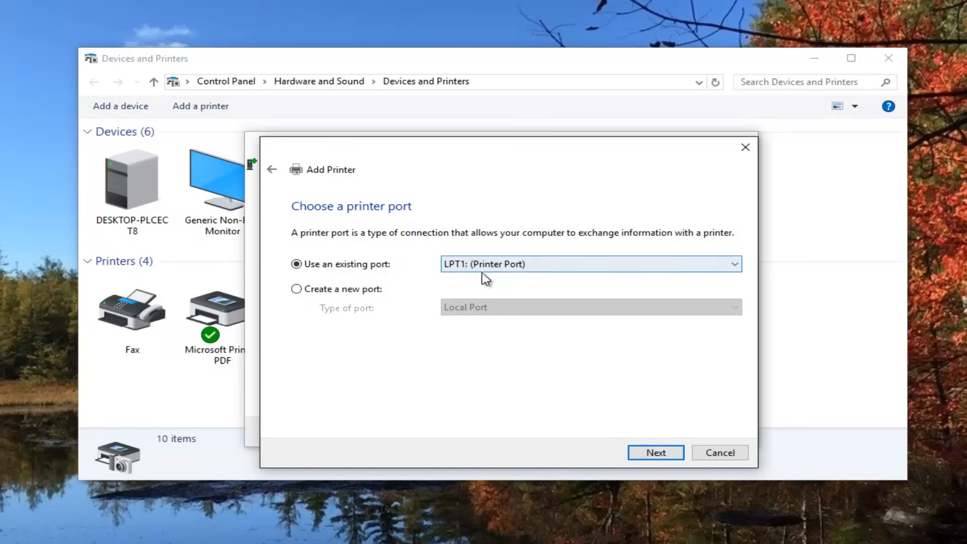
click(655, 452)
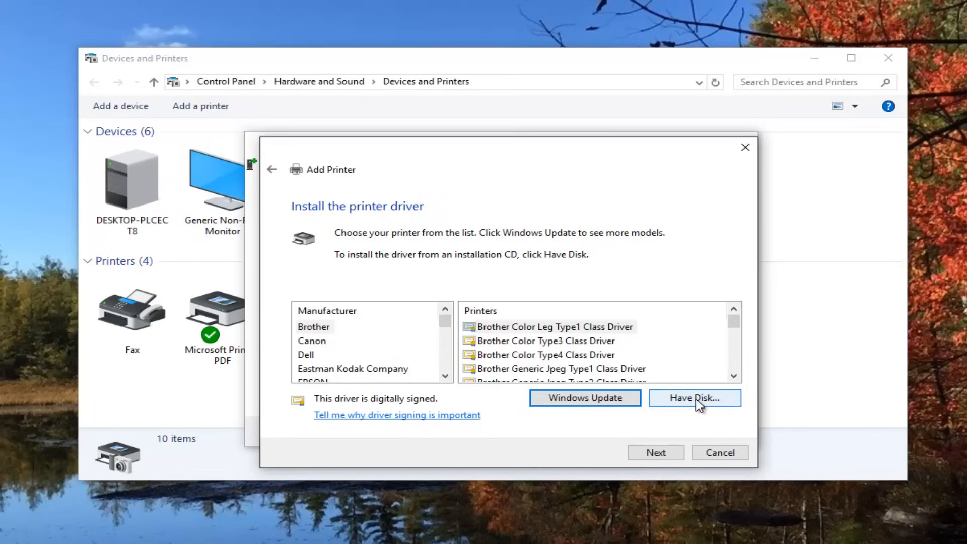
click(695, 398)
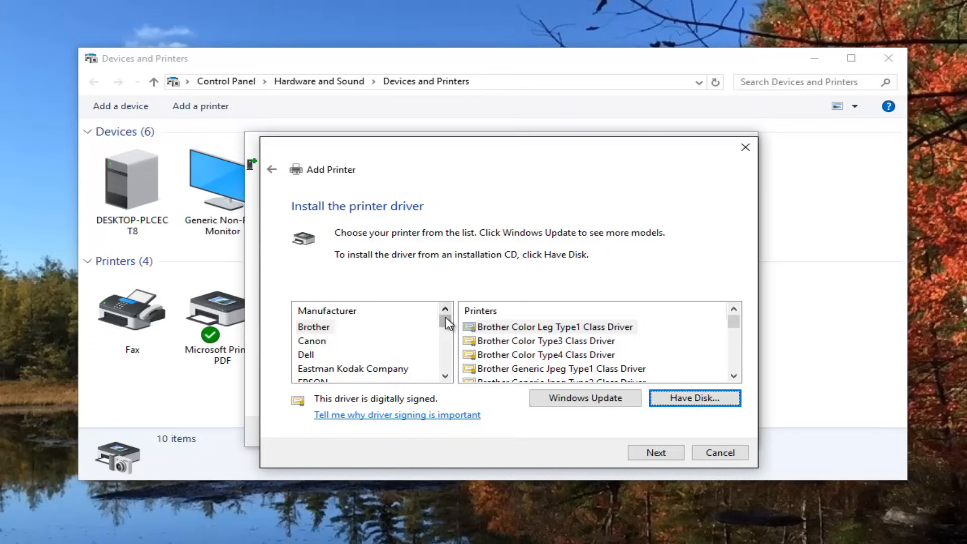
mouse_move(698, 336)
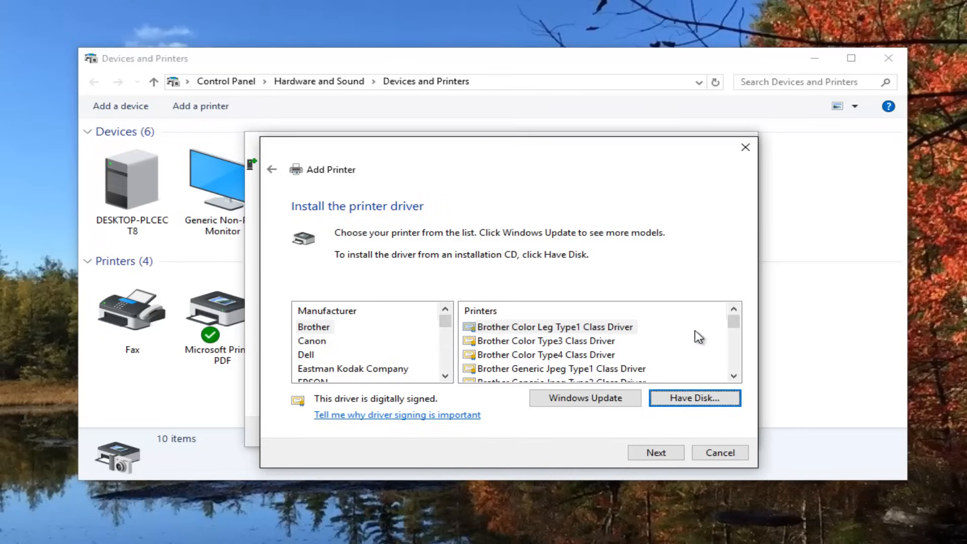
click(307, 354)
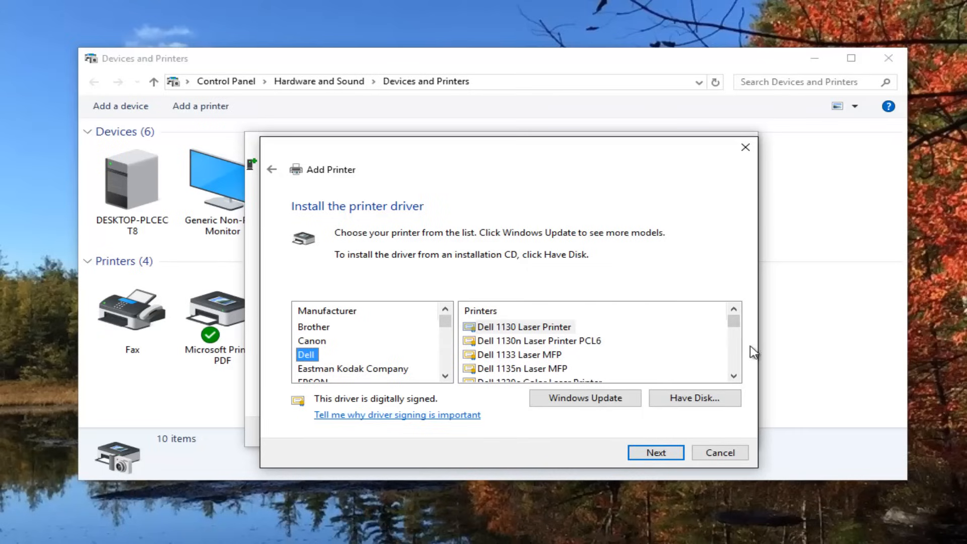
scroll(down, 3)
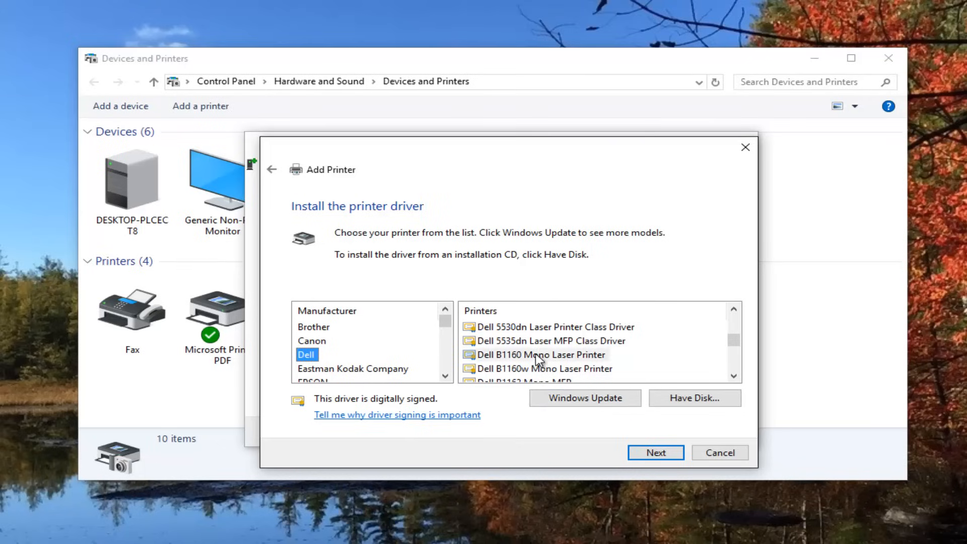
click(541, 355)
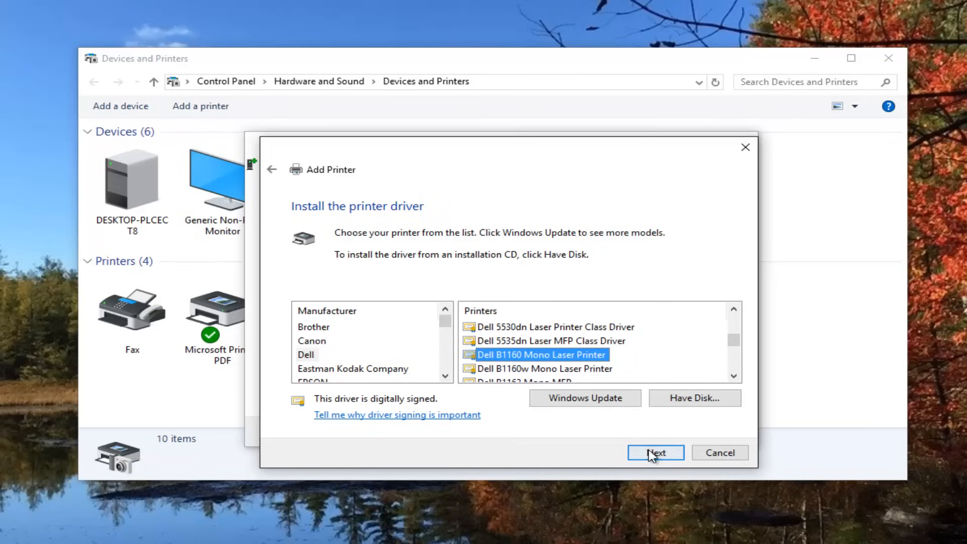
- Install the Dell B1160 driver, keeping the default printer name
click(655, 452)
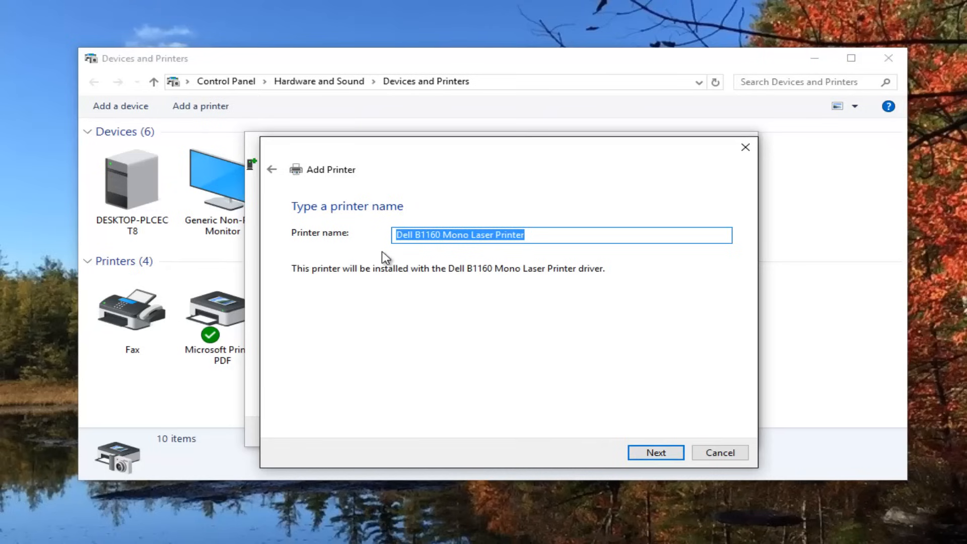
mouse_move(635, 424)
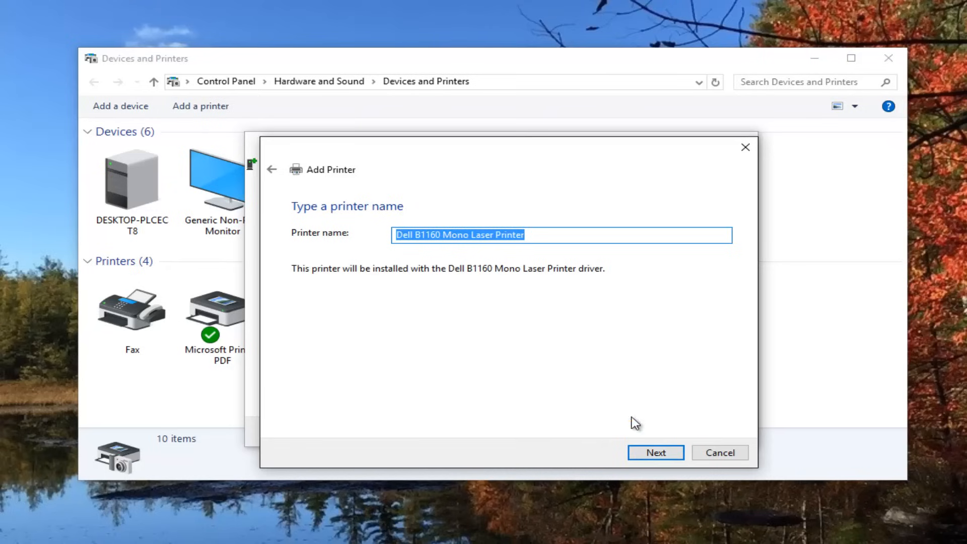
click(655, 453)
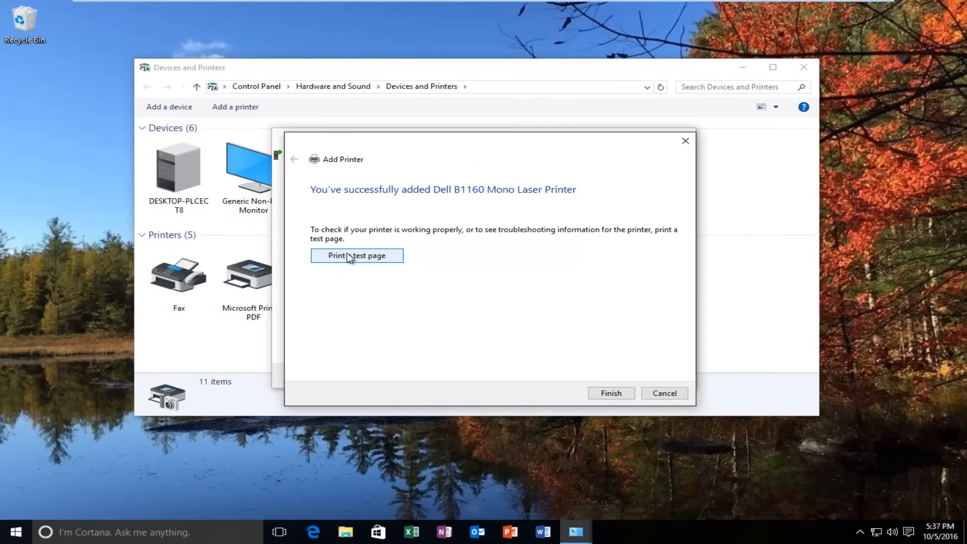
mouse_move(681, 433)
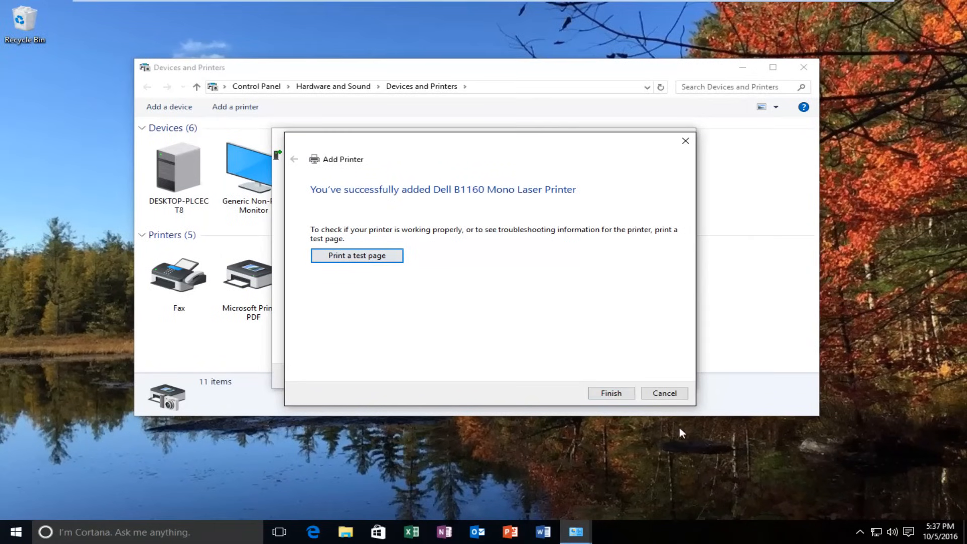
- Finish the Add Printer wizard, leaving Dell B1160 listed as the default printer
click(611, 393)
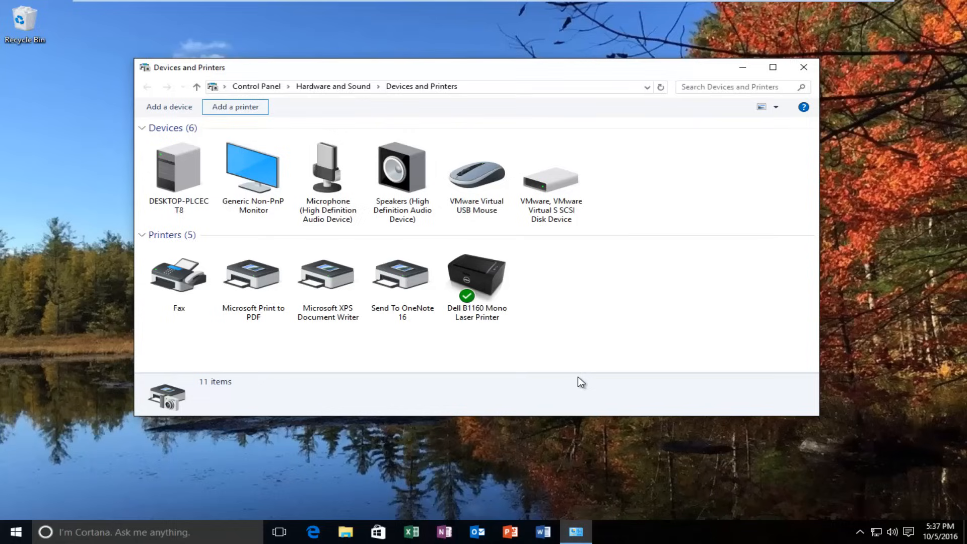
mouse_move(568, 348)
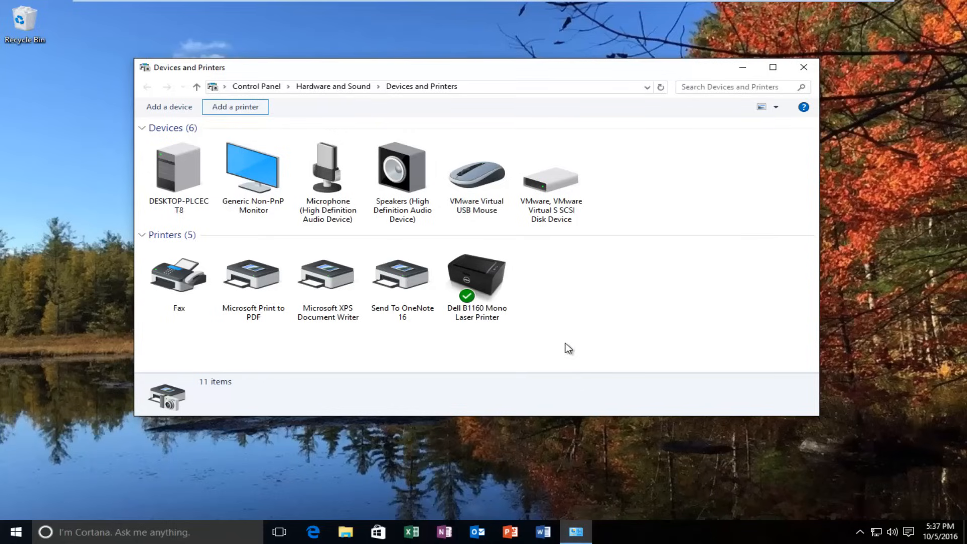